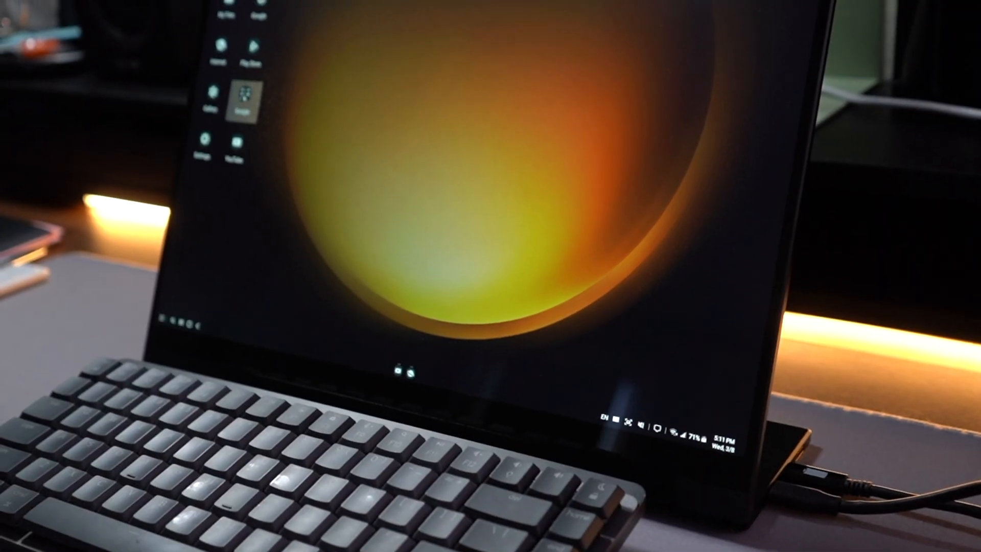
# Open the Google folder on the DeX desktop to reveal Chrome, Gmail, Maps, YouTube and Drive.
pyautogui.click(245, 92)
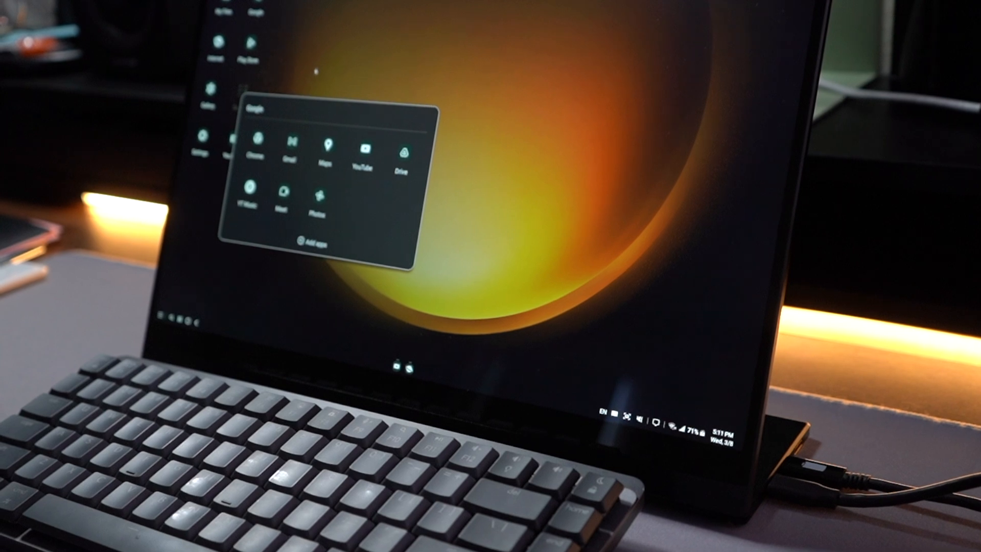